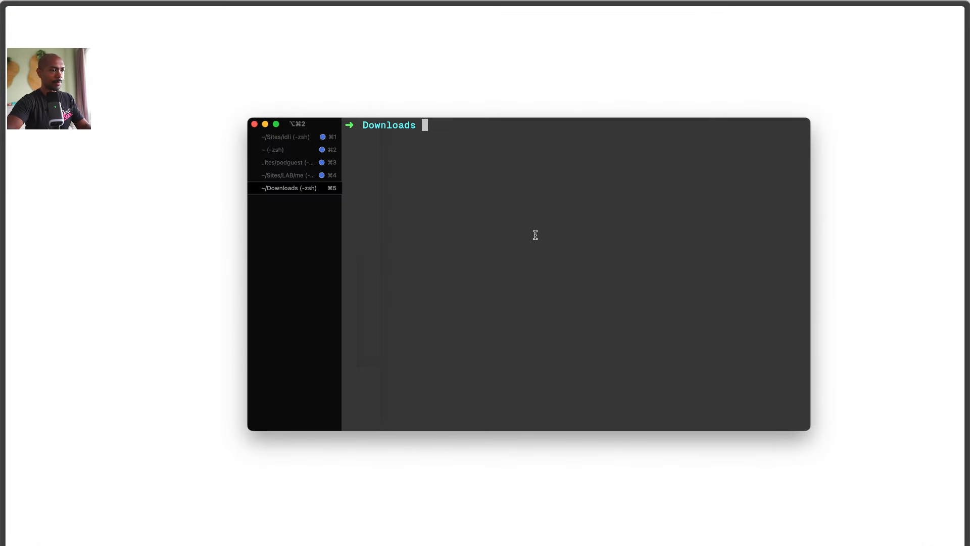
# Ask idli via npx for the largest node_modules in ~/Sites and run its suggested du command
pyautogui.write('n')
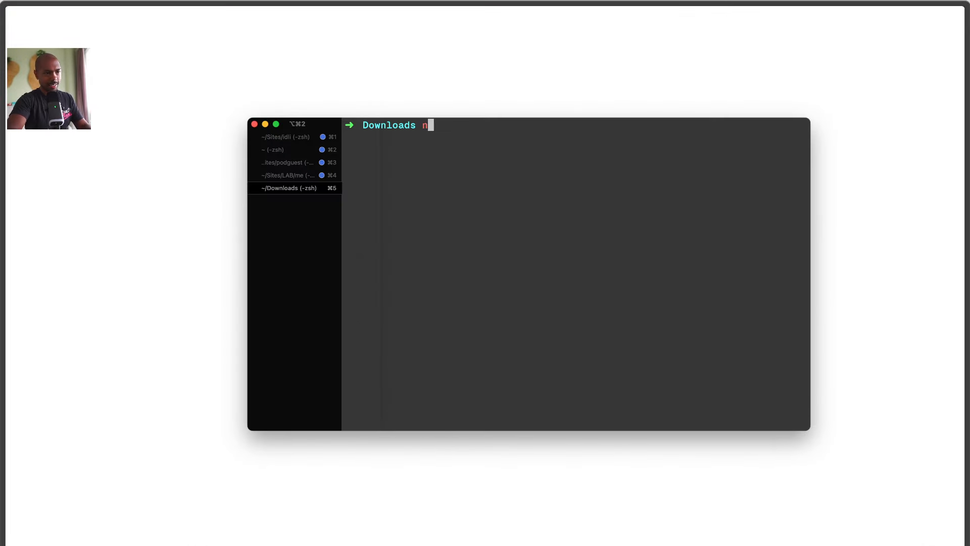
pyautogui.write('px idli show')
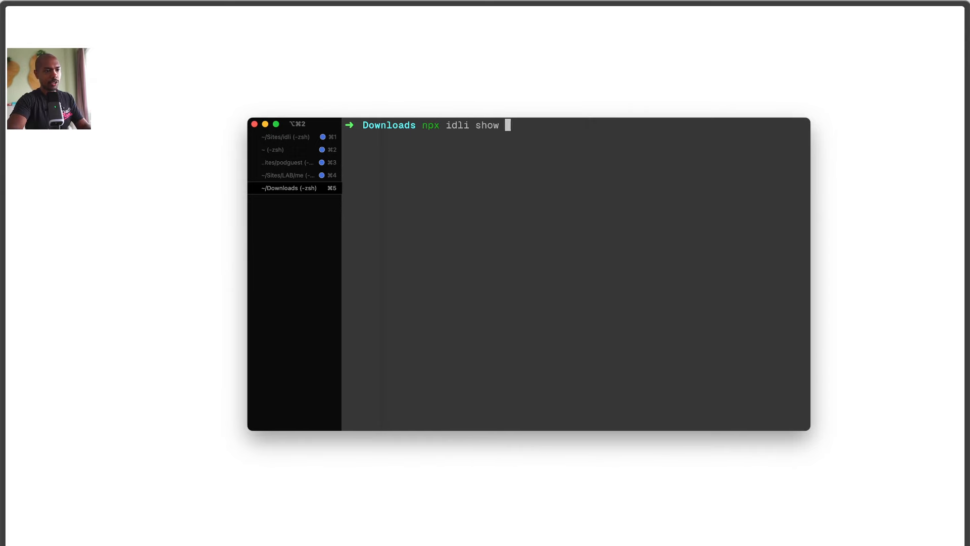
pyautogui.write('me the largest')
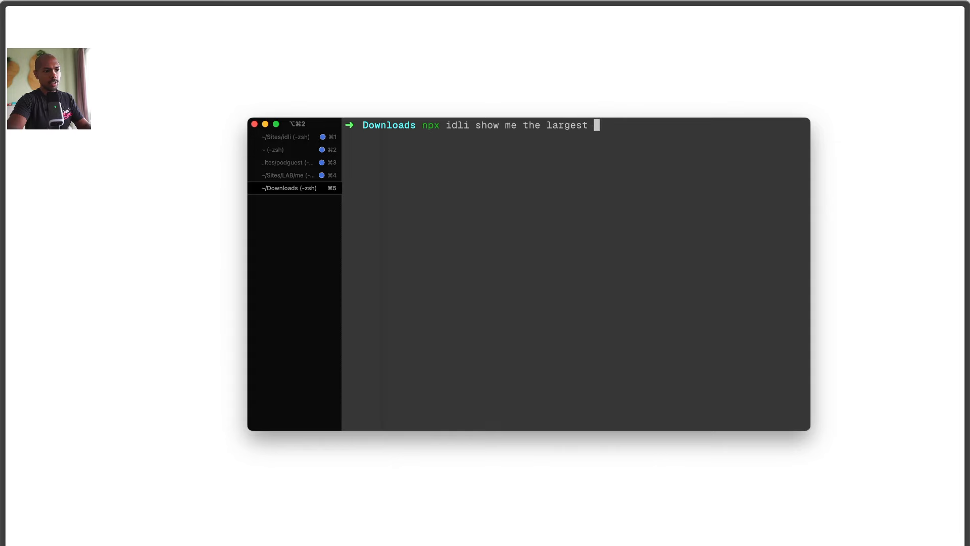
pyautogui.write('node_modules')
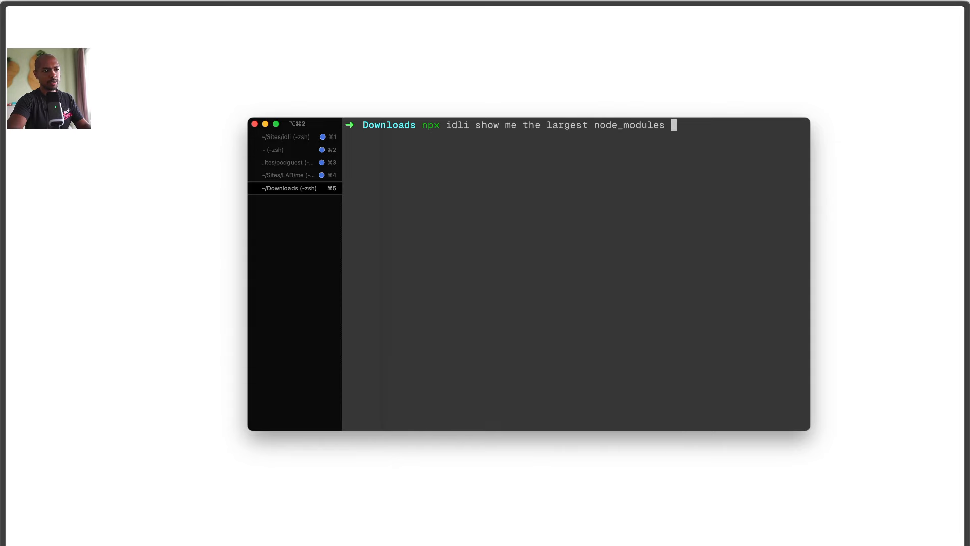
pyautogui.write('directory in ~')
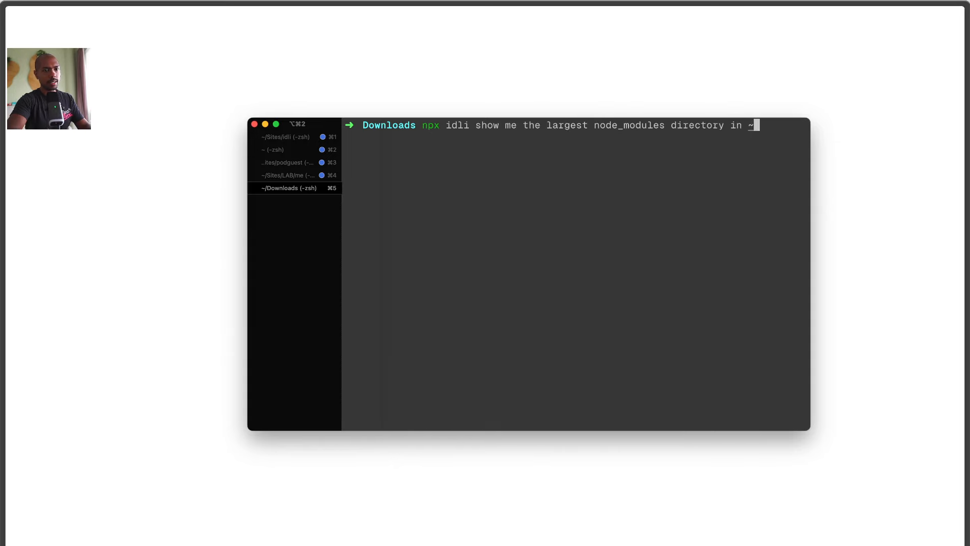
pyautogui.write('/Sites and p')
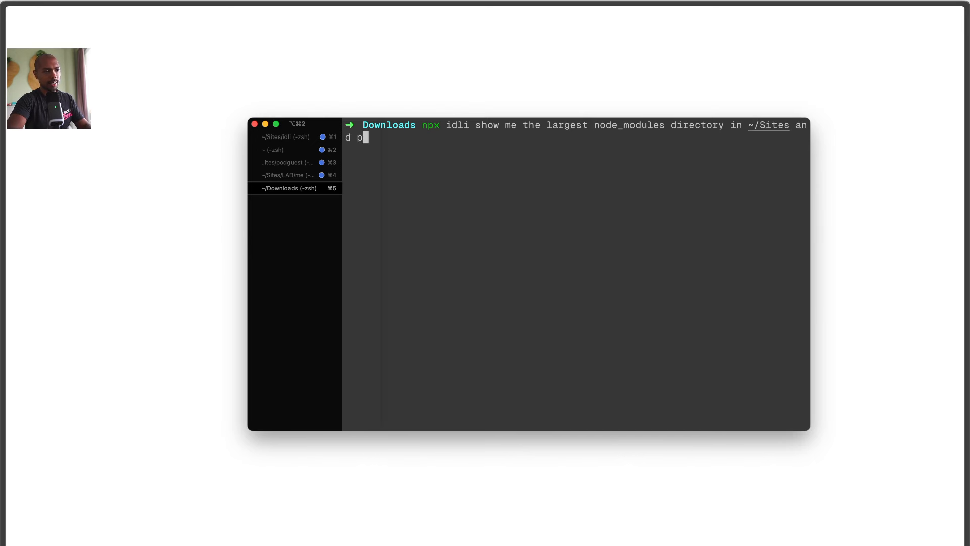
pyautogui.write('rint its size')
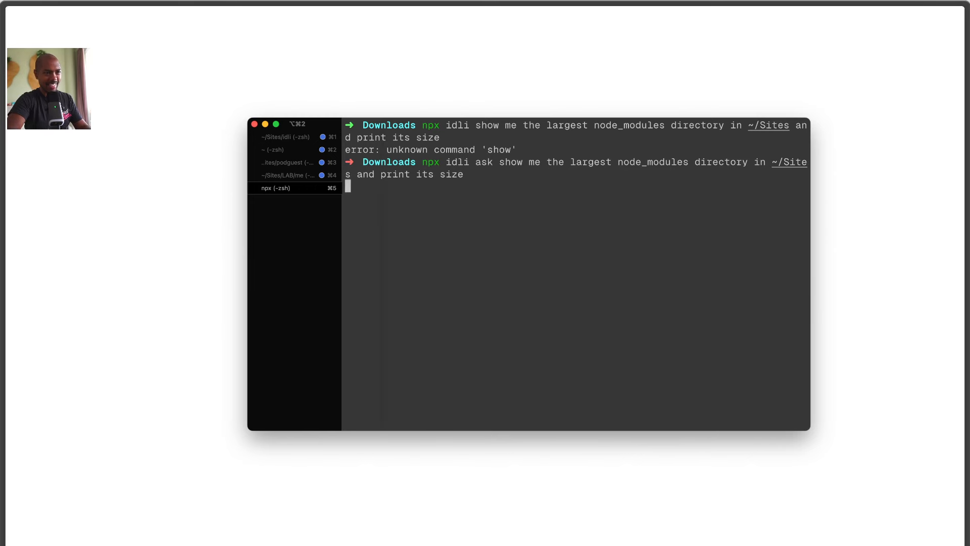
pyautogui.press('Return')
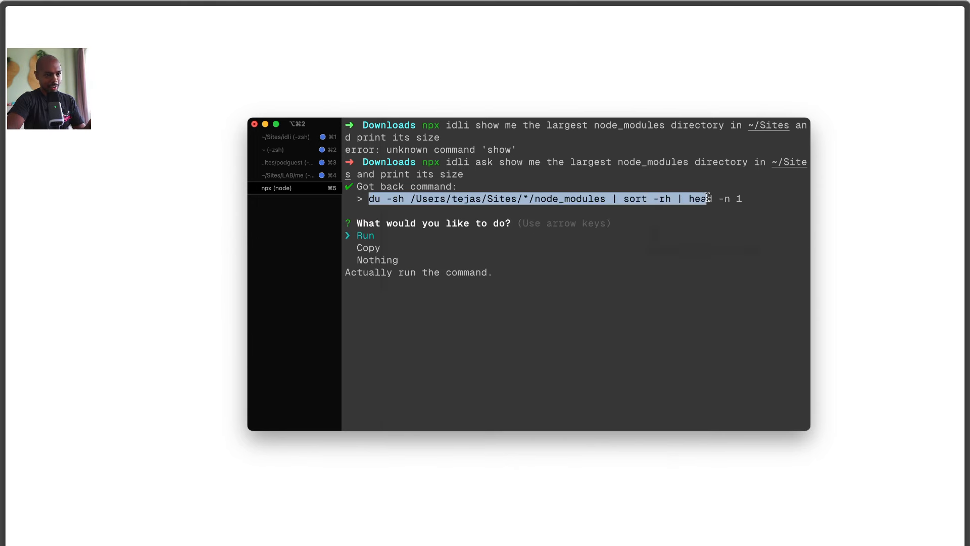
pyautogui.press('enter')
pyautogui.write('npx idli convert ./movie.mp4')
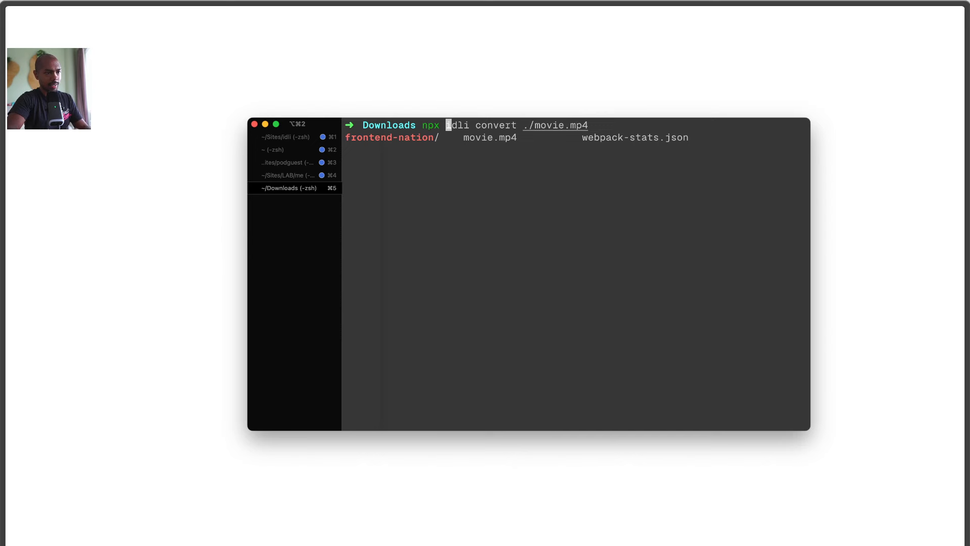
# Ask idli how to convert ./movie.mp4 to a high-quality gif, run the ffmpeg command, and list files with ls
pyautogui.write('ask how do I')
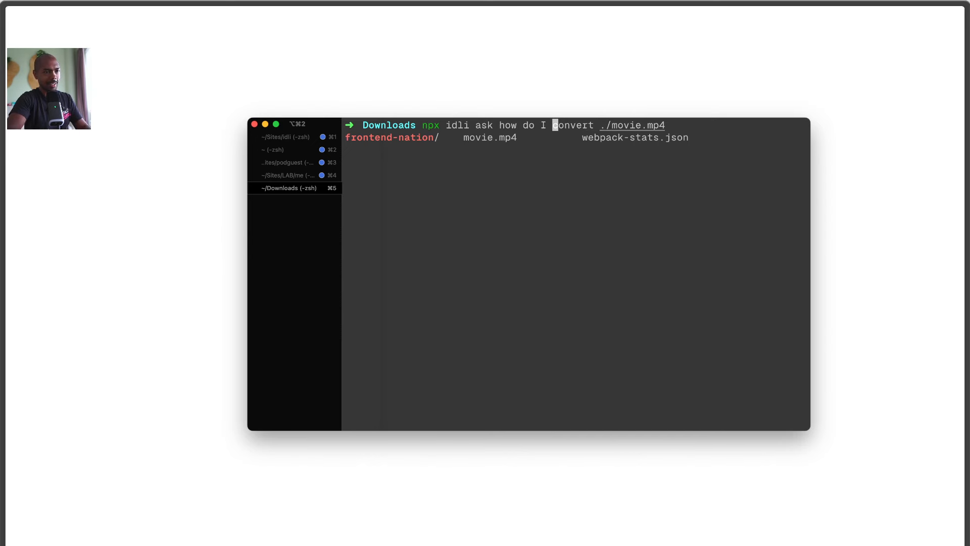
pyautogui.write('into')
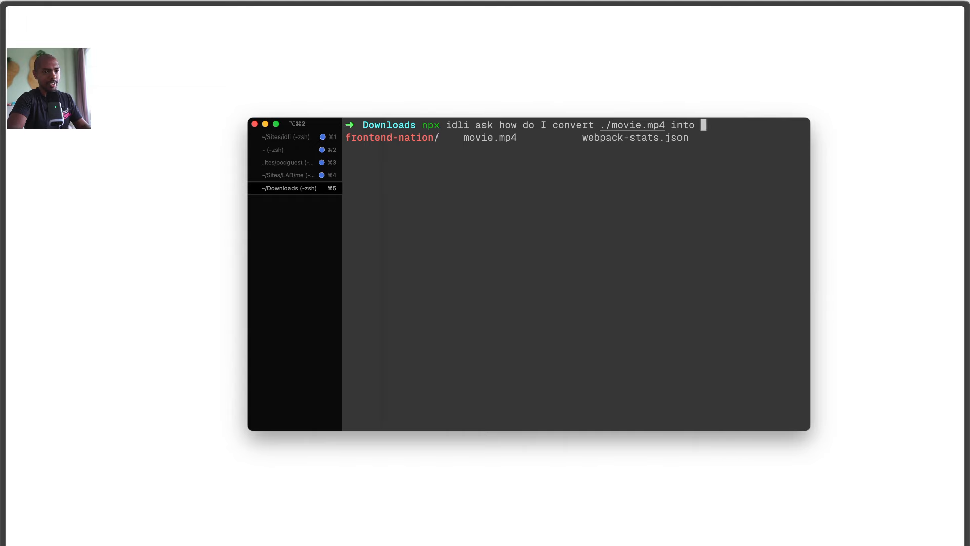
pyautogui.write('a gif of high quality')
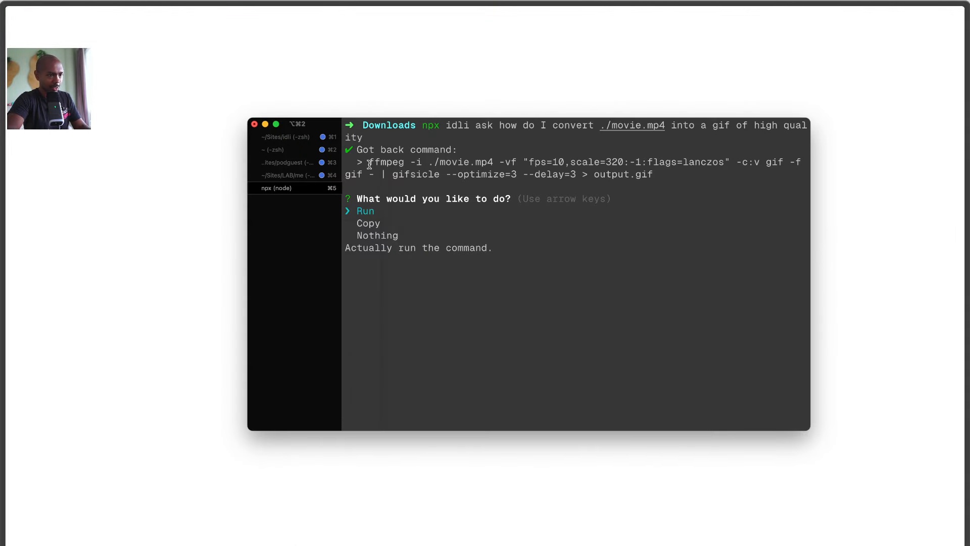
pyautogui.moveTo(368, 162); pyautogui.dragTo(655, 174)
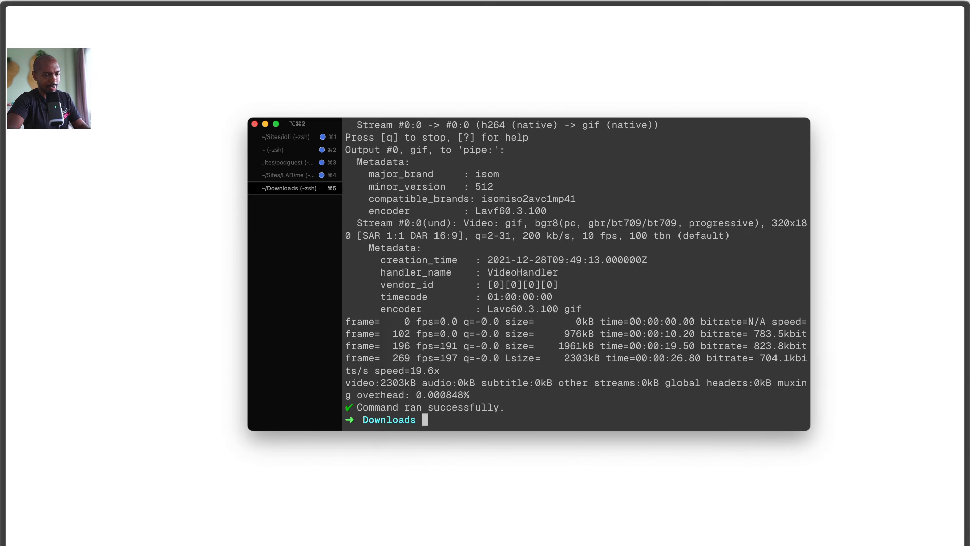
pyautogui.write('ls')
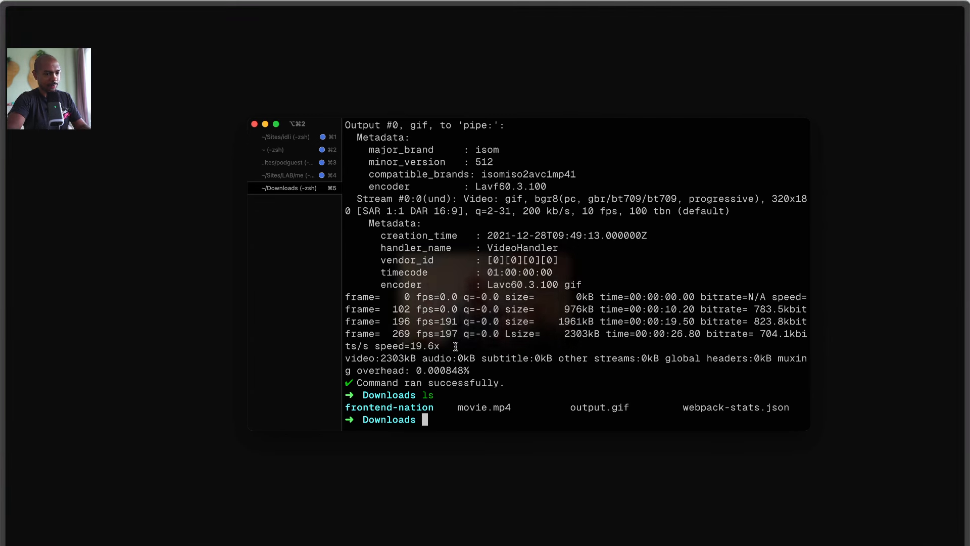
pyautogui.write('npx idli ask how do I convert ./movie.mp4 into a gif of high quality')
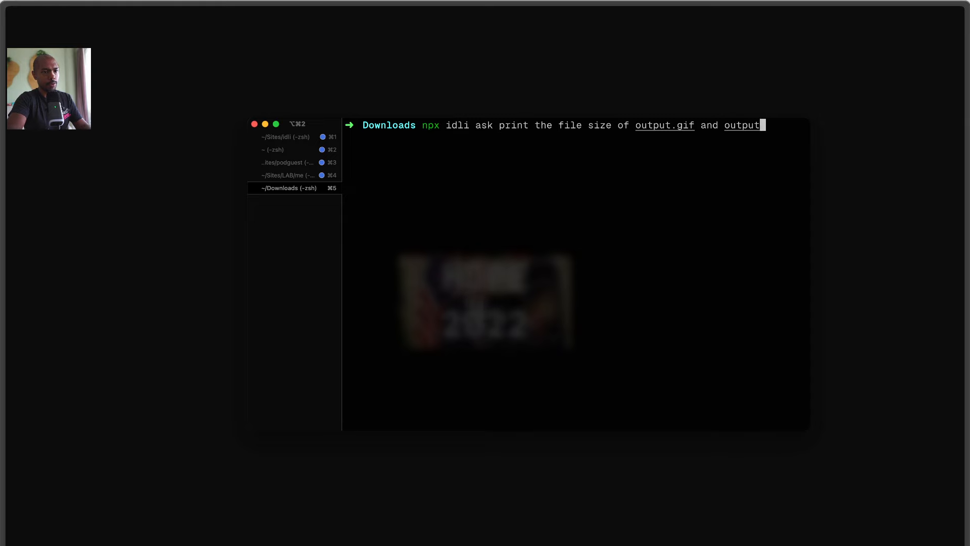
# Run idli's size query, then check directly with du -sh: output.gif 3.0M, movie.mp4 39M
pyautogui.write('.mp4')
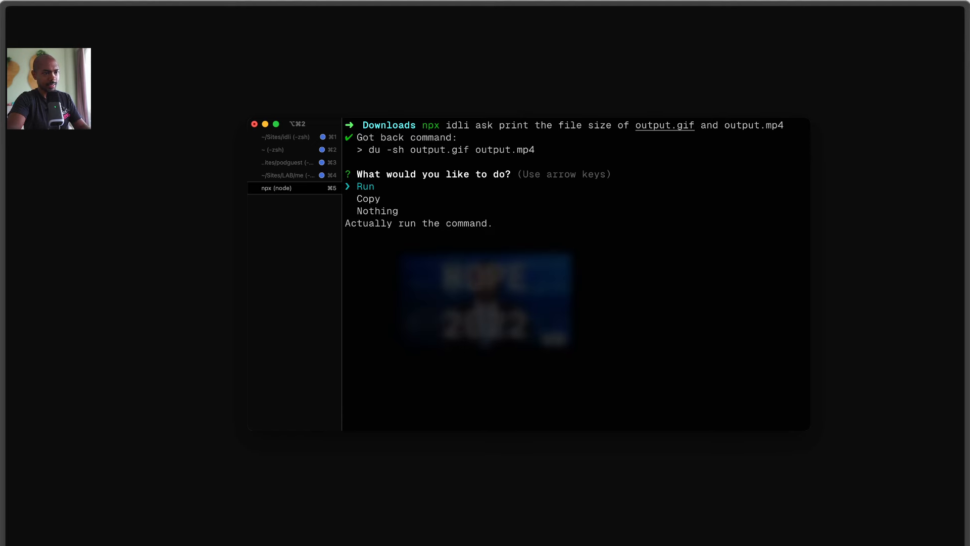
pyautogui.press('enter')
pyautogui.write('npx idli ask print the file size of output.gif and output.mov')
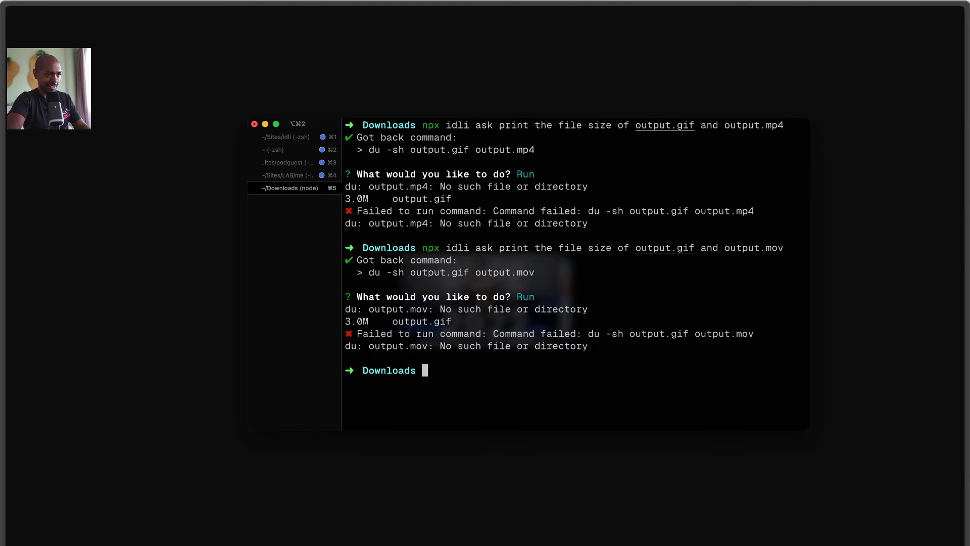
pyautogui.write('ls')
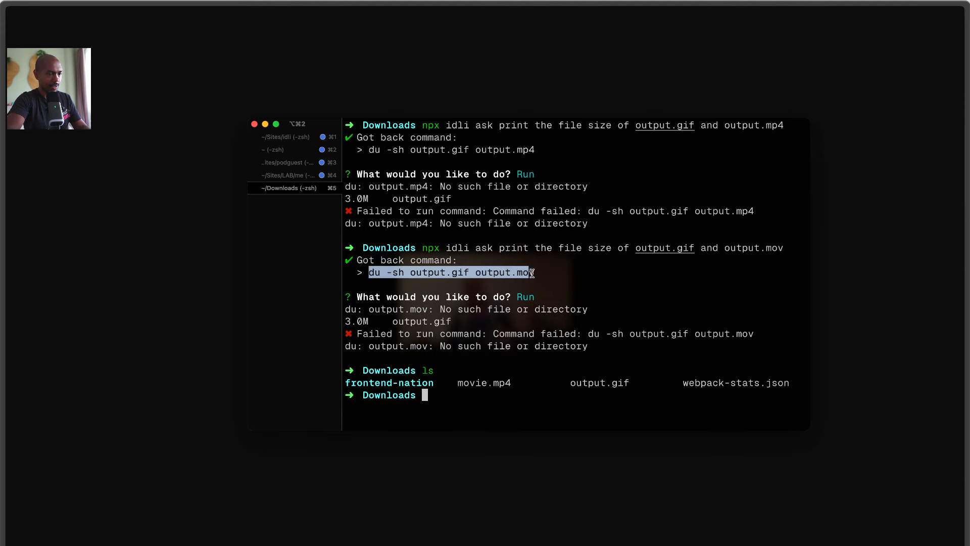
pyautogui.write('du -sh output.gif output')
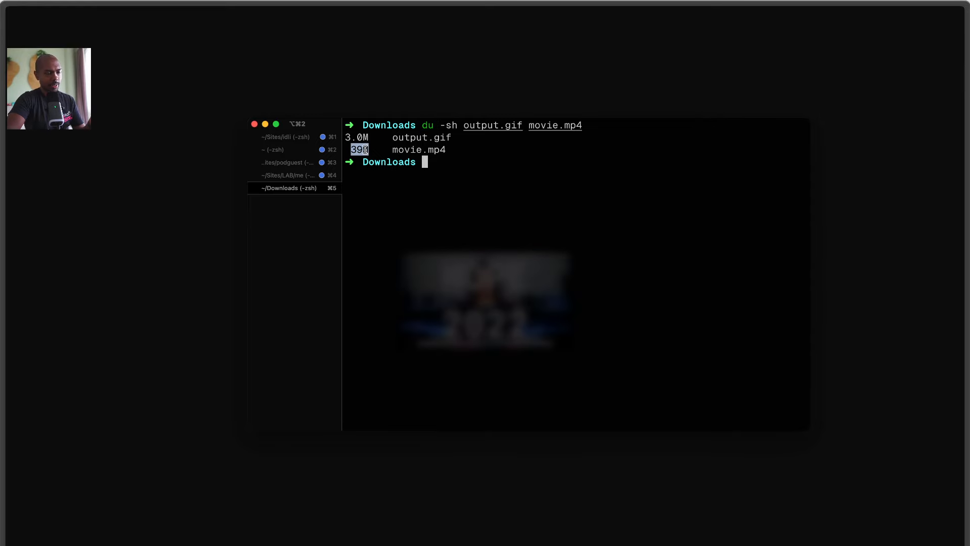
pyautogui.write('npx idli ask print the file size of output.gif and output.mov')
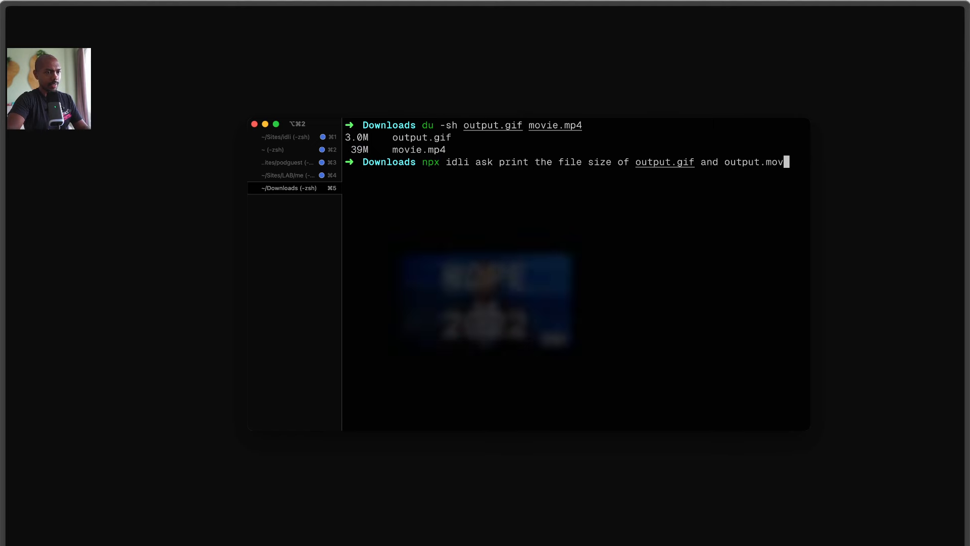
# Ask idli to convert ./movie.mp4 into a high-quality gif at about 720p and run the ffmpeg command
pyautogui.write('how do I convert ./movie.mp4 into a gif of high quality')
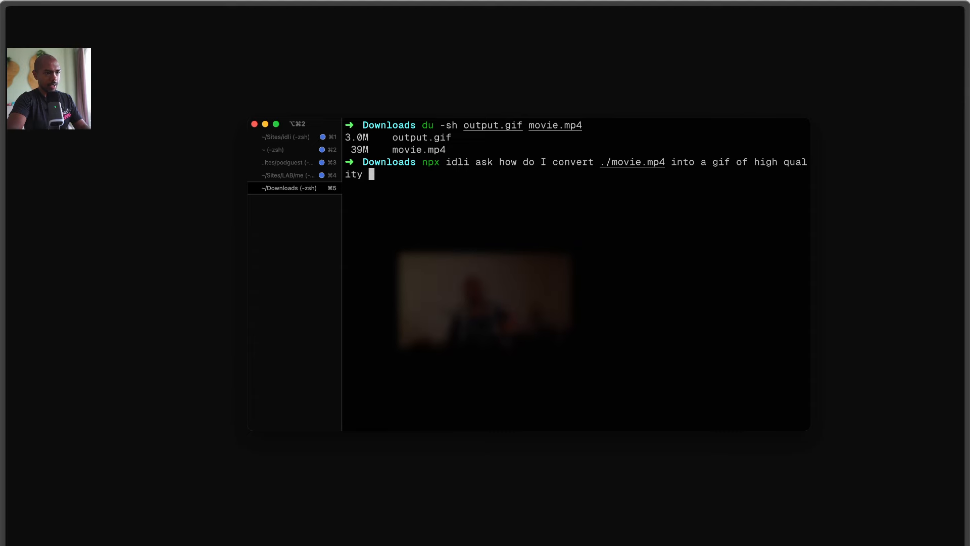
pyautogui.write('and about 720p resolution')
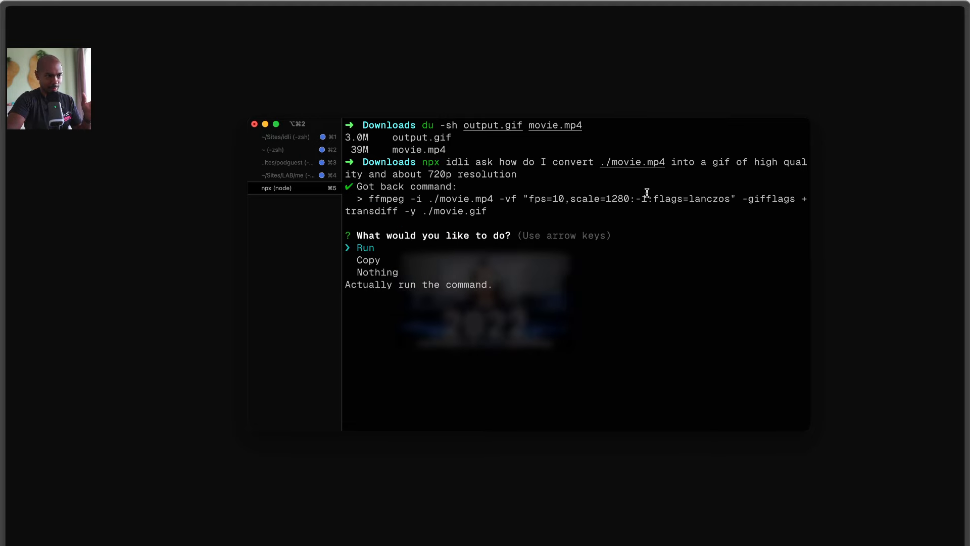
pyautogui.press('enter')
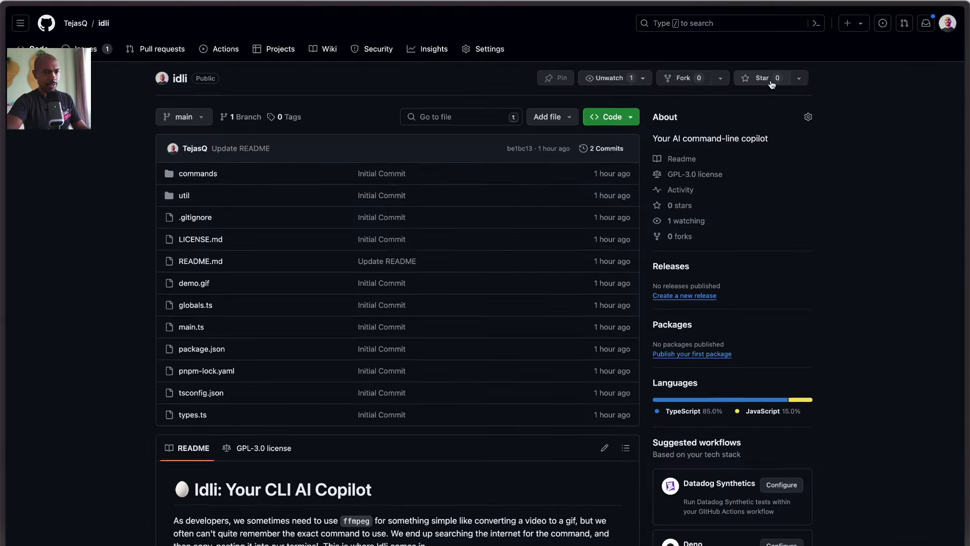
# Scroll through the idli GitHub repository, then go to the Warp terminal site at warp.dev
pyautogui.scroll(-3)
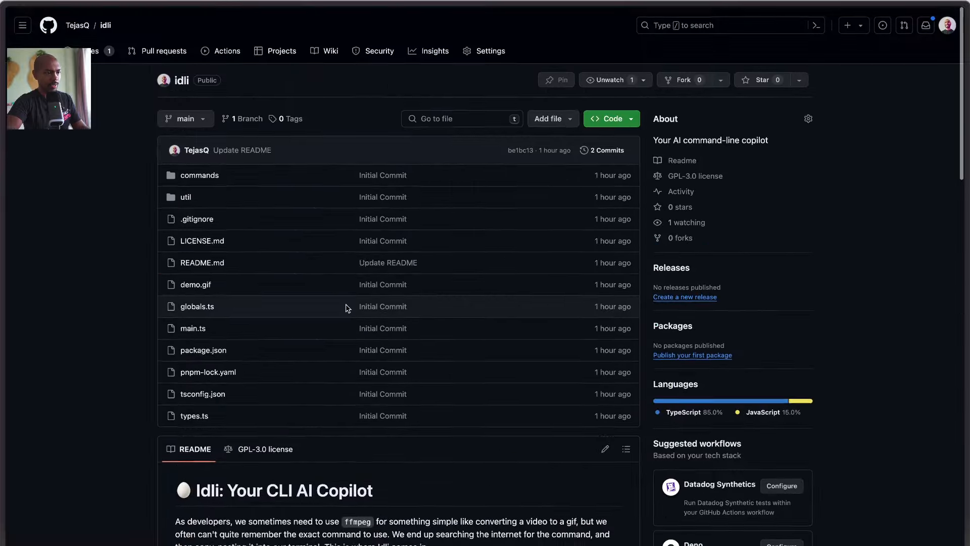
pyautogui.scroll(-3)
pyautogui.write('warp.')
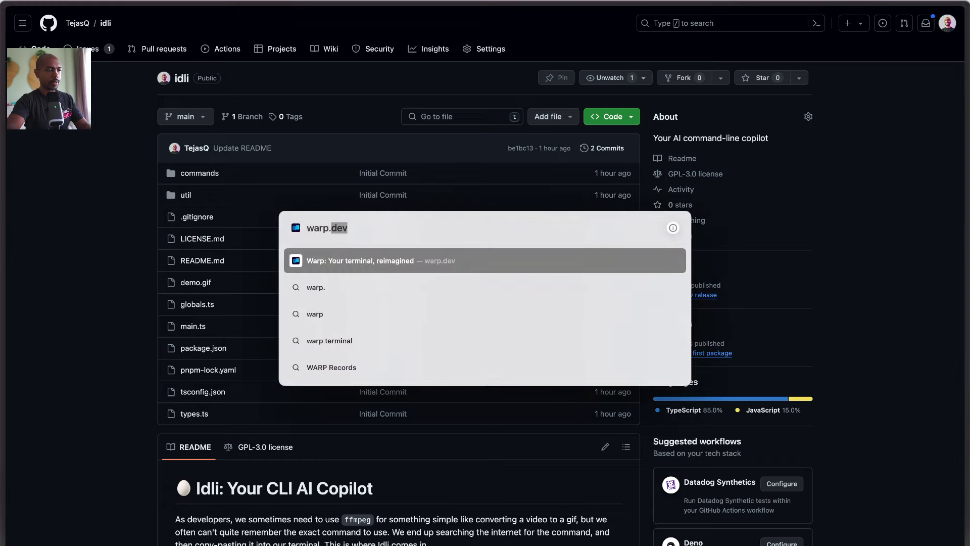
pyautogui.click(380, 261)
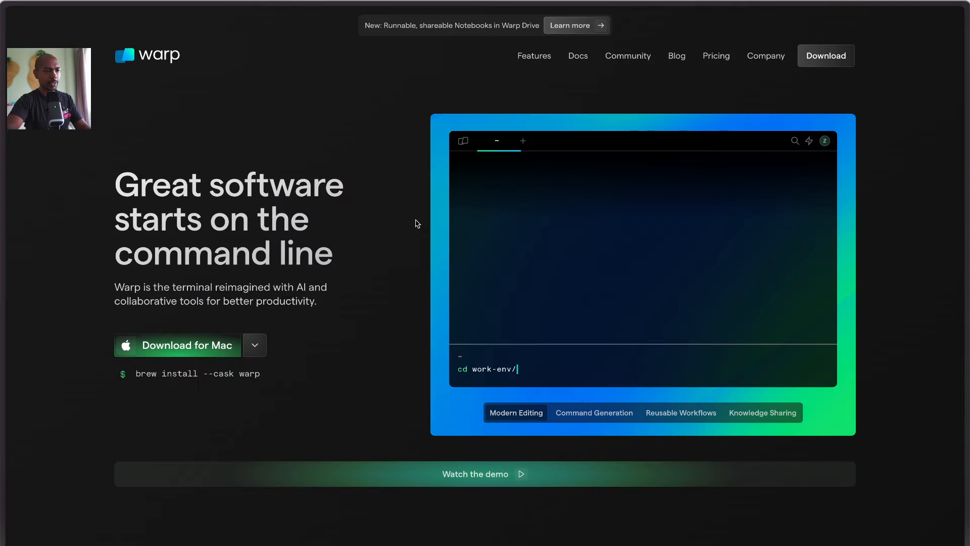